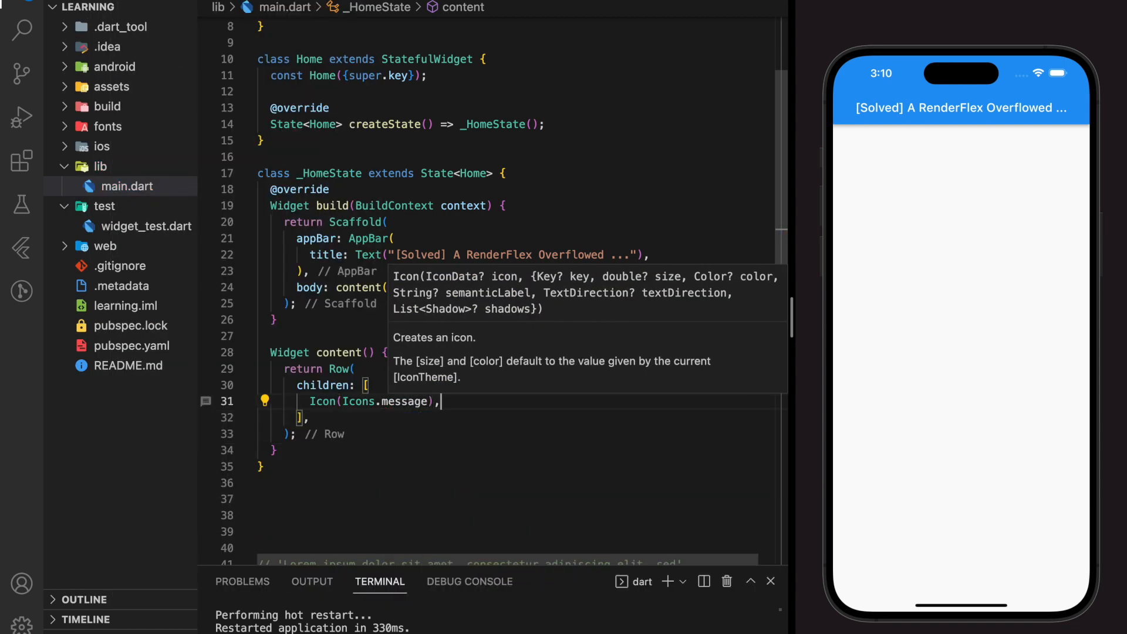
Step: Add Column( after the message icon with mainAxisSize min, crossAxisAlignment start and empty children
{"action": "type", "text": "Column("}
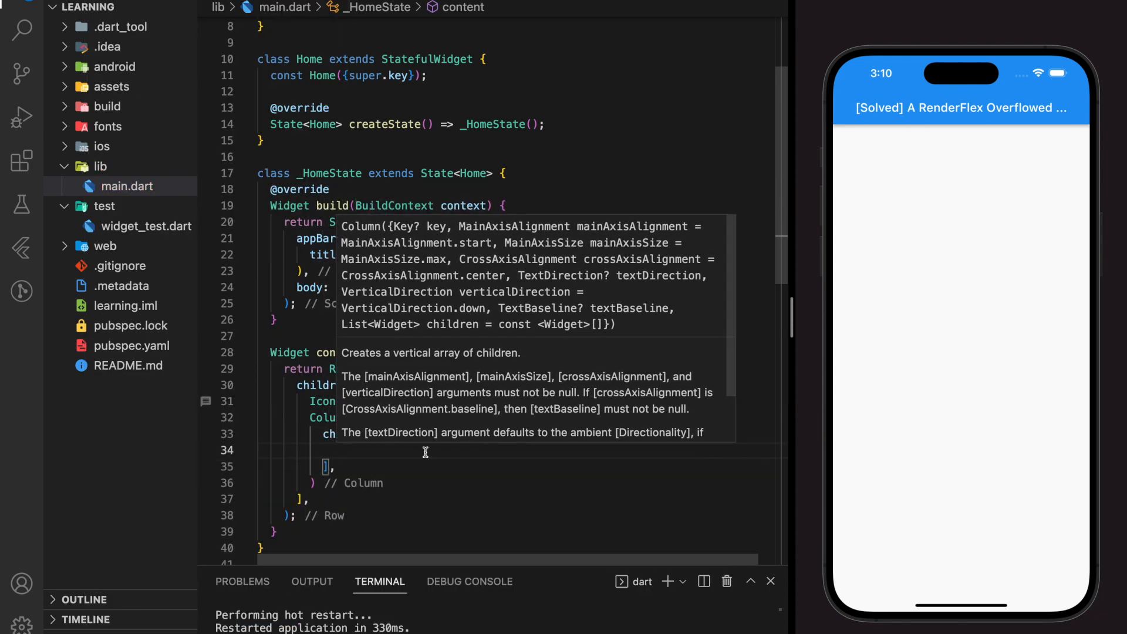
{"action": "type", "text": "mainAxisSize: MainAxisSize.min,"}
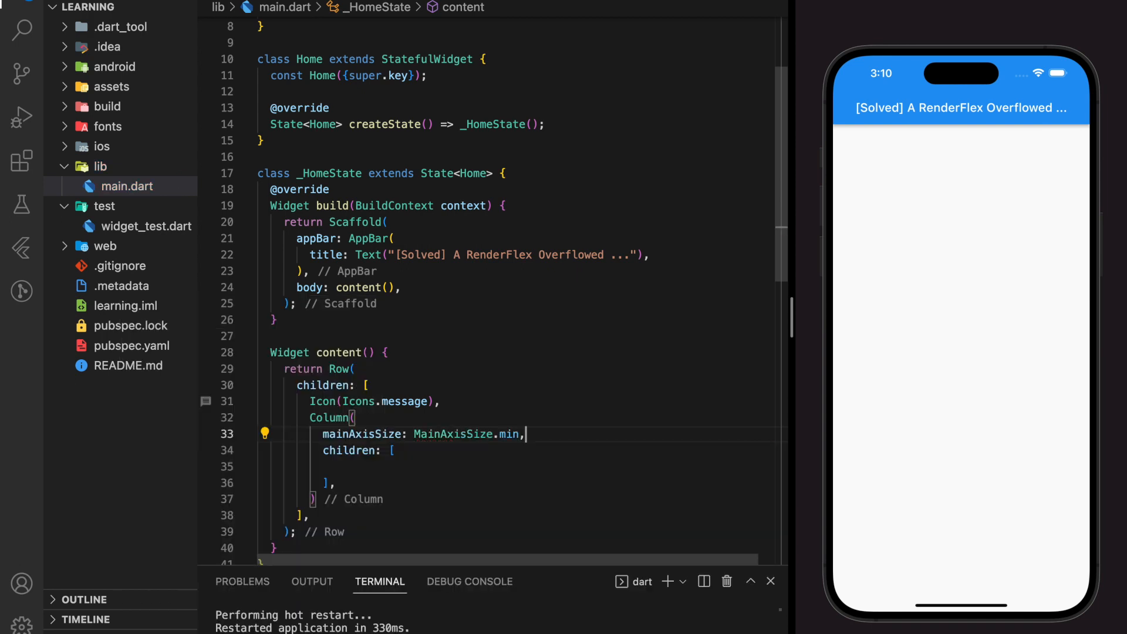
{"action": "type", "text": "crossAxisAlignment: C,"}
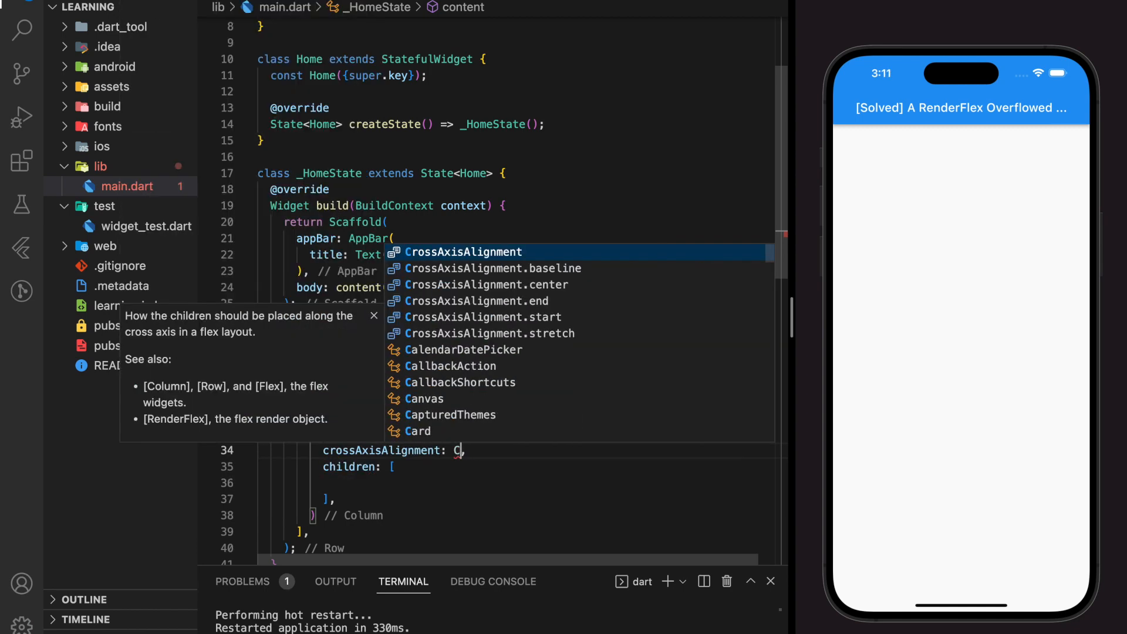
{"action": "type", "text": "rossAxisAlignment.start"}
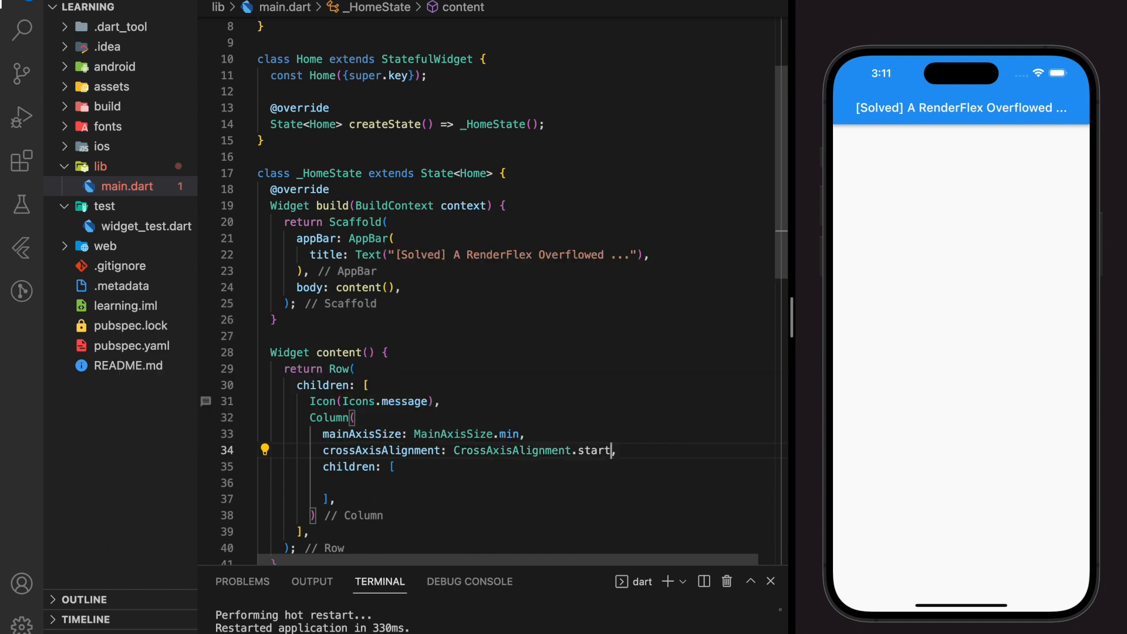
{"action": "scroll", "scroll_direction": "down", "scroll_amount": 3}
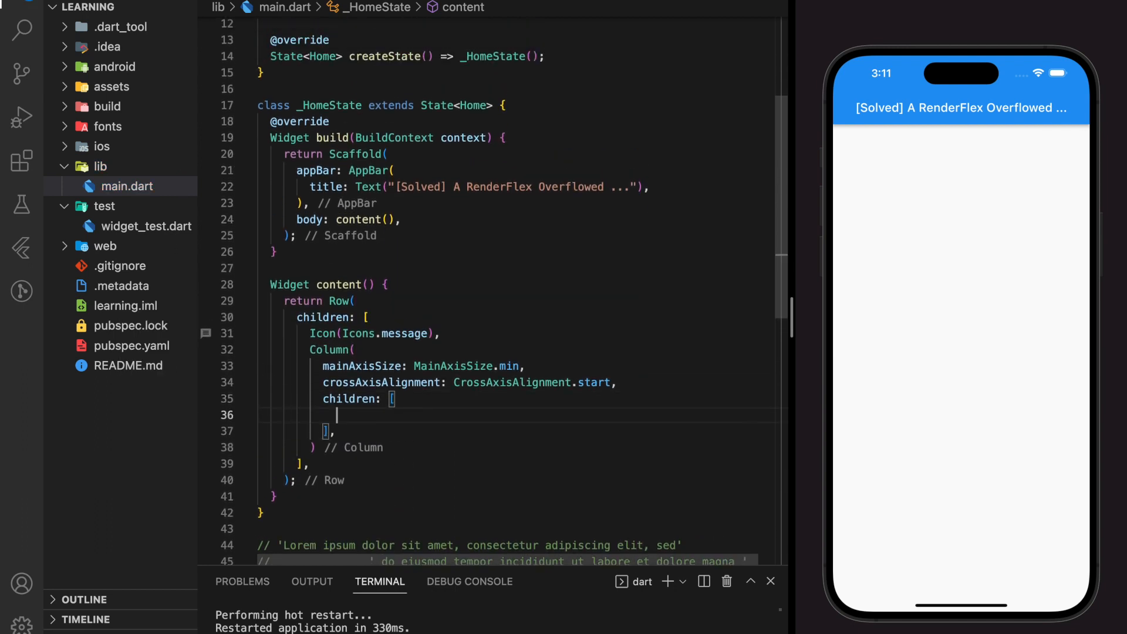
Step: Add Text("Title") styled with Theme.of(context).textTheme.headline4, followed by an empty Text()
{"action": "type", "text": "Text(\"\")"}
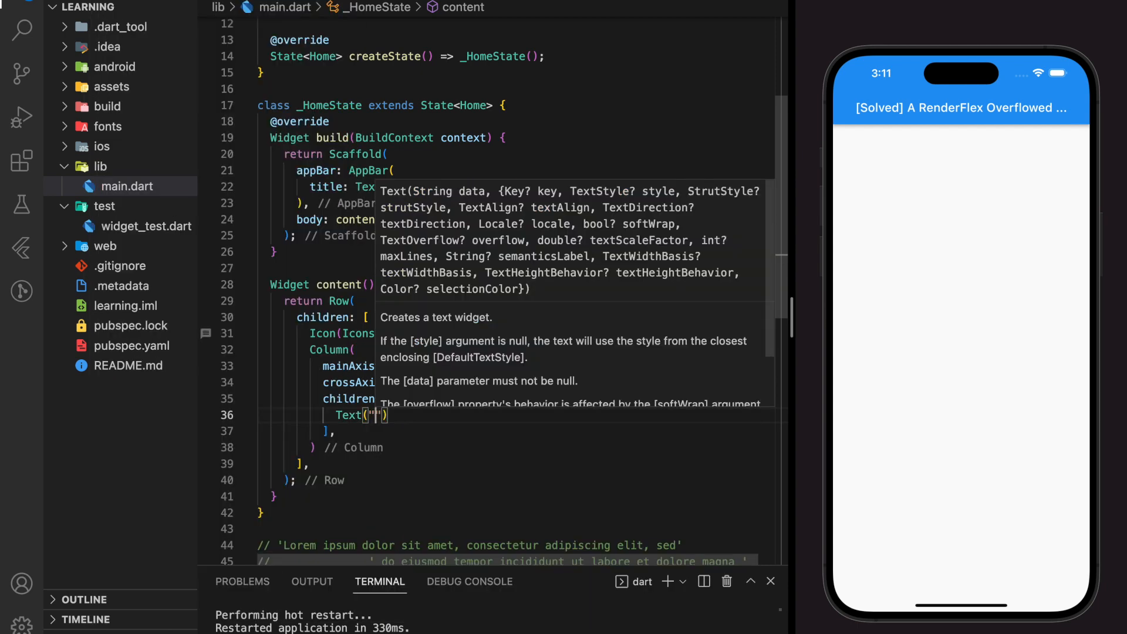
{"action": "type", "text": "Title"}
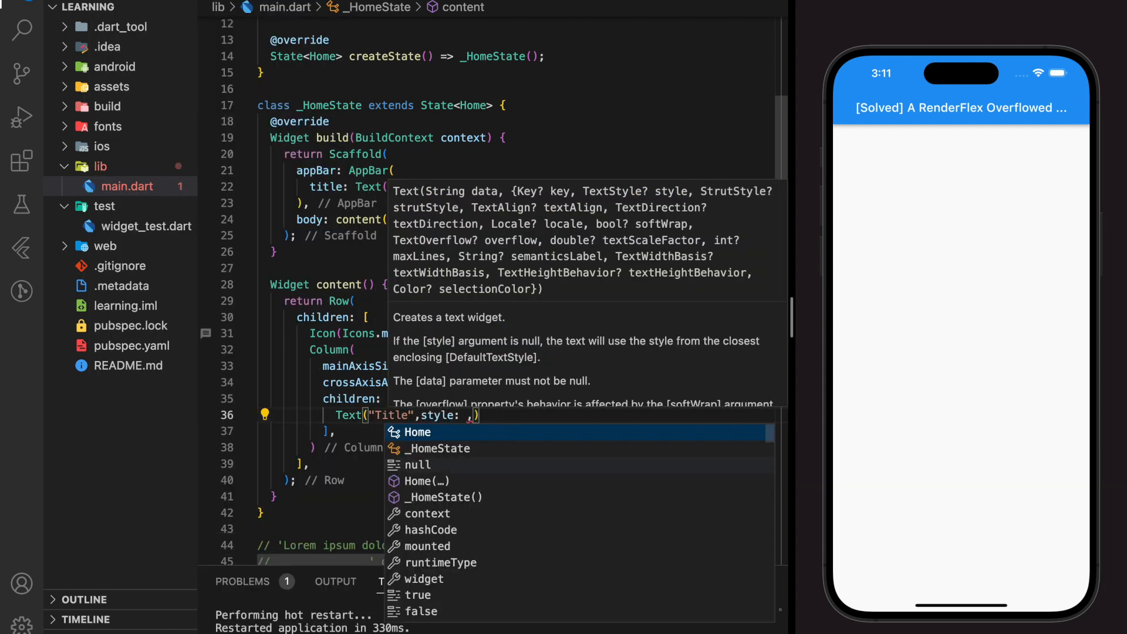
{"action": "type", "text": "Theme.of(con"}
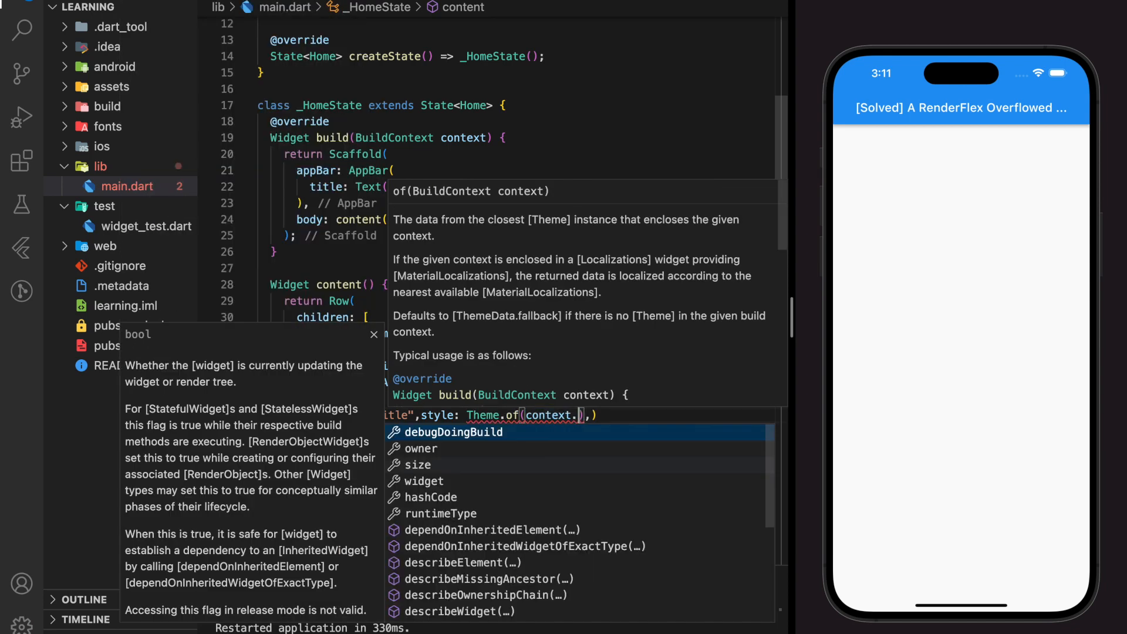
{"action": "type", "text": "tex"}
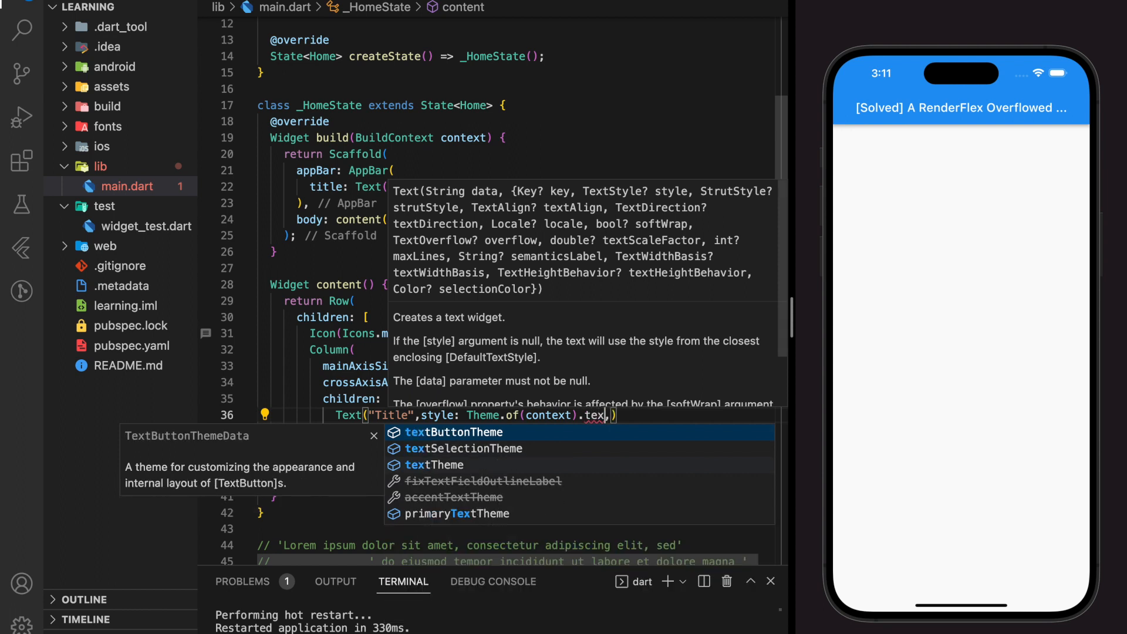
{"action": "left_click", "coordinate": [435, 465]}
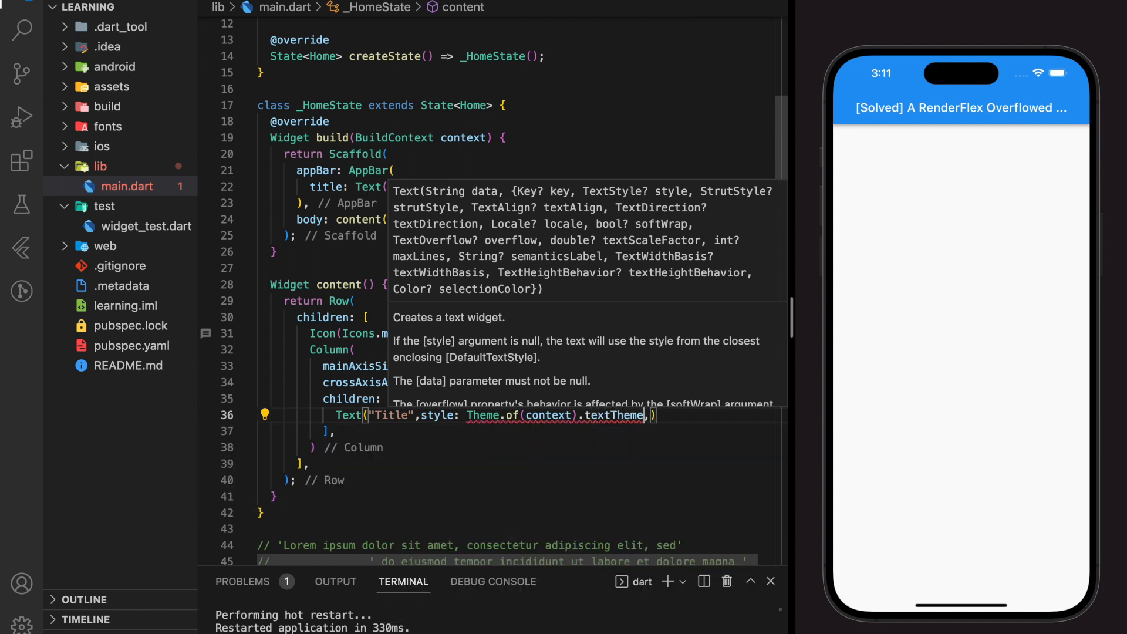
{"action": "type", "text": "head"}
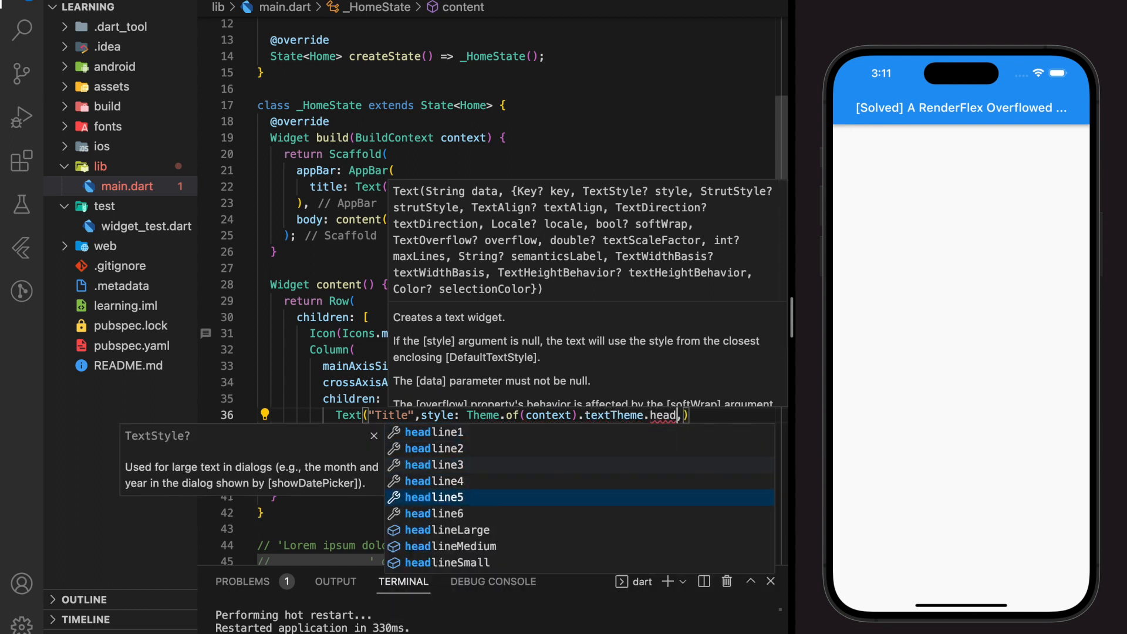
{"action": "left_click", "coordinate": [433, 481]}
{"action": "type", "text": "Text()"}
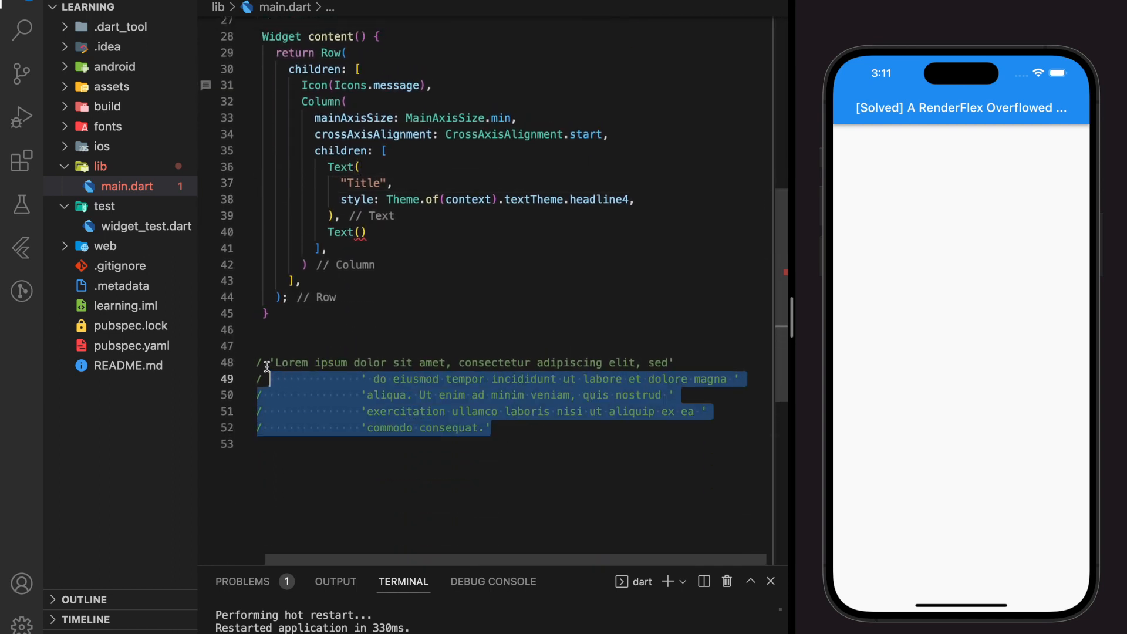
Step: Uncomment the lorem ipsum lines and place them inside the second Text
{"action": "key", "text": "Delete"}
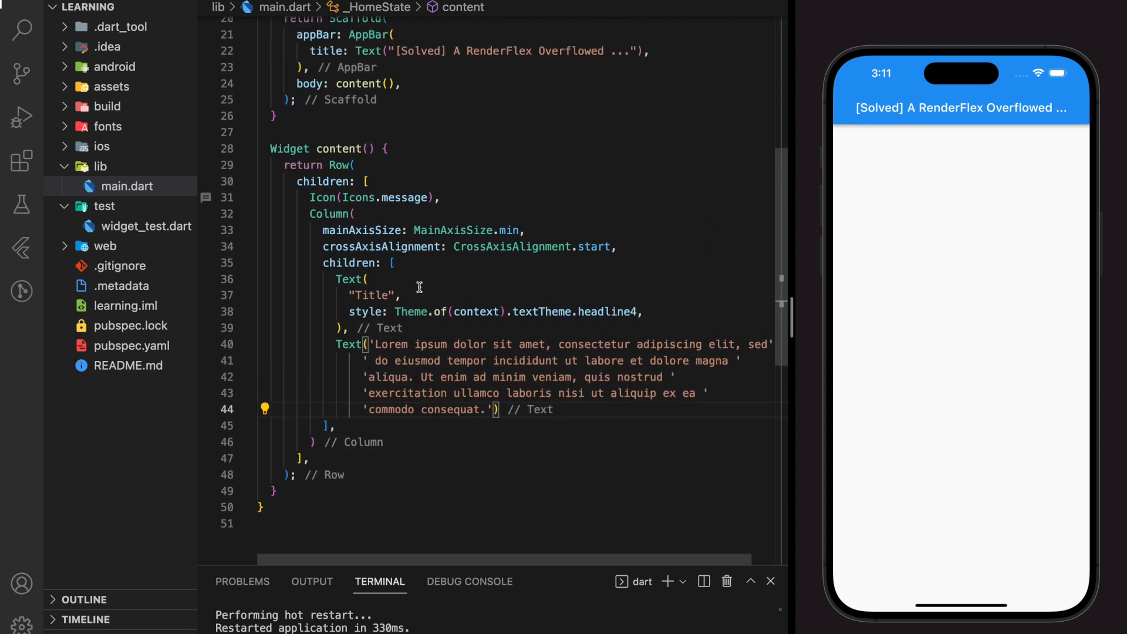
{"action": "scroll", "scroll_direction": "up", "scroll_amount": 3}
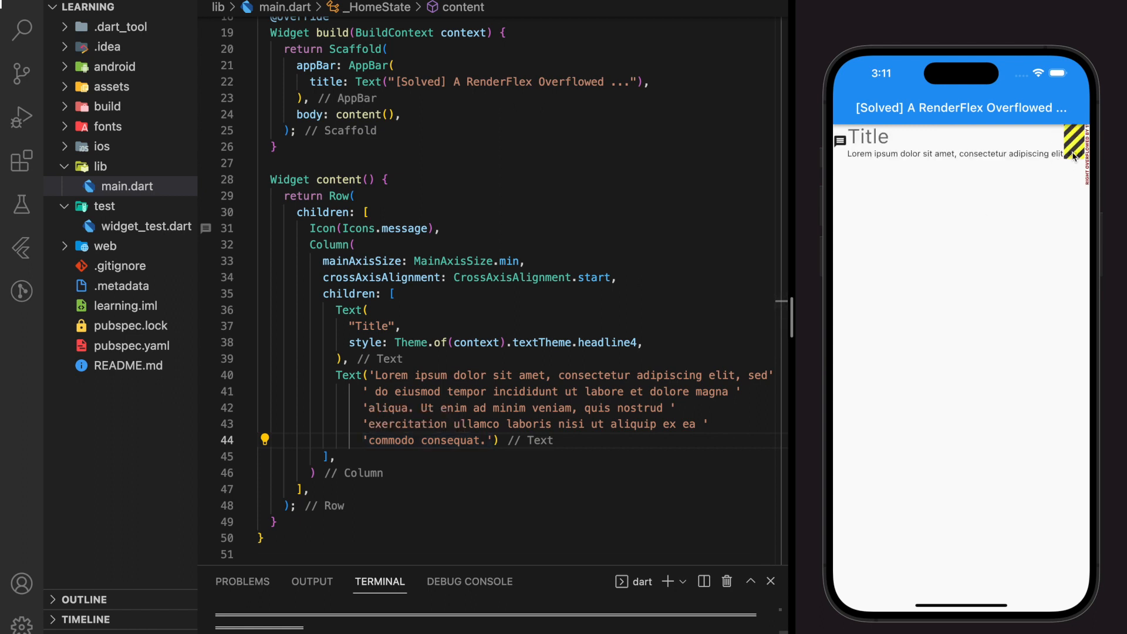
{"action": "mouse_move", "coordinate": [540, 570]}
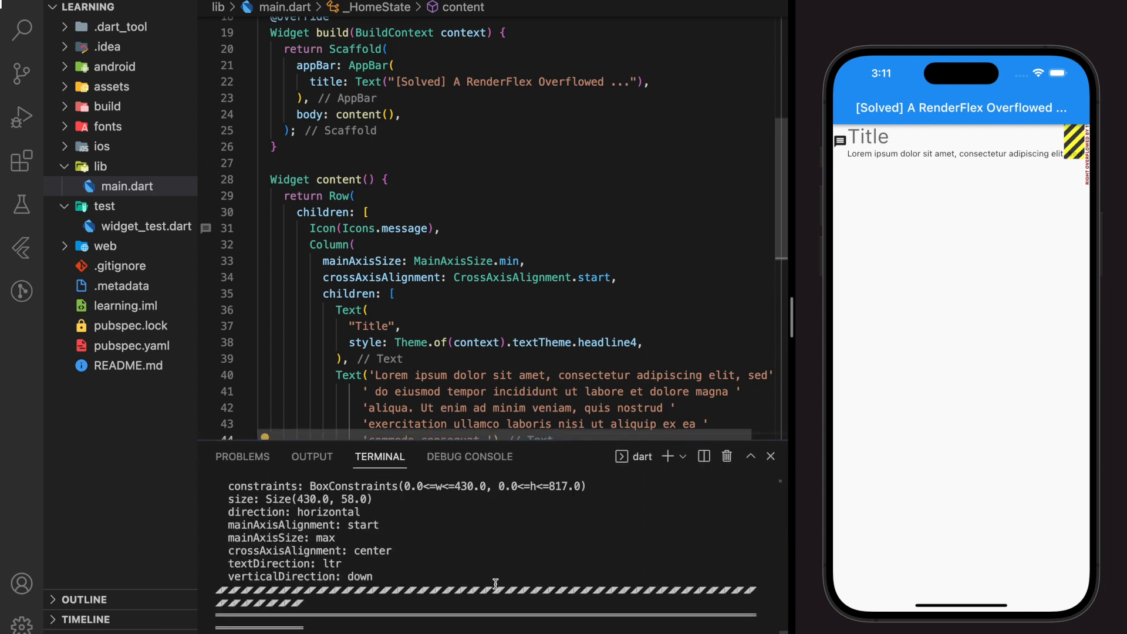
Step: Scroll the terminal output to read the RenderFlex overflow error at main.dart line 29
{"action": "scroll", "scroll_direction": "down", "scroll_amount": 3}
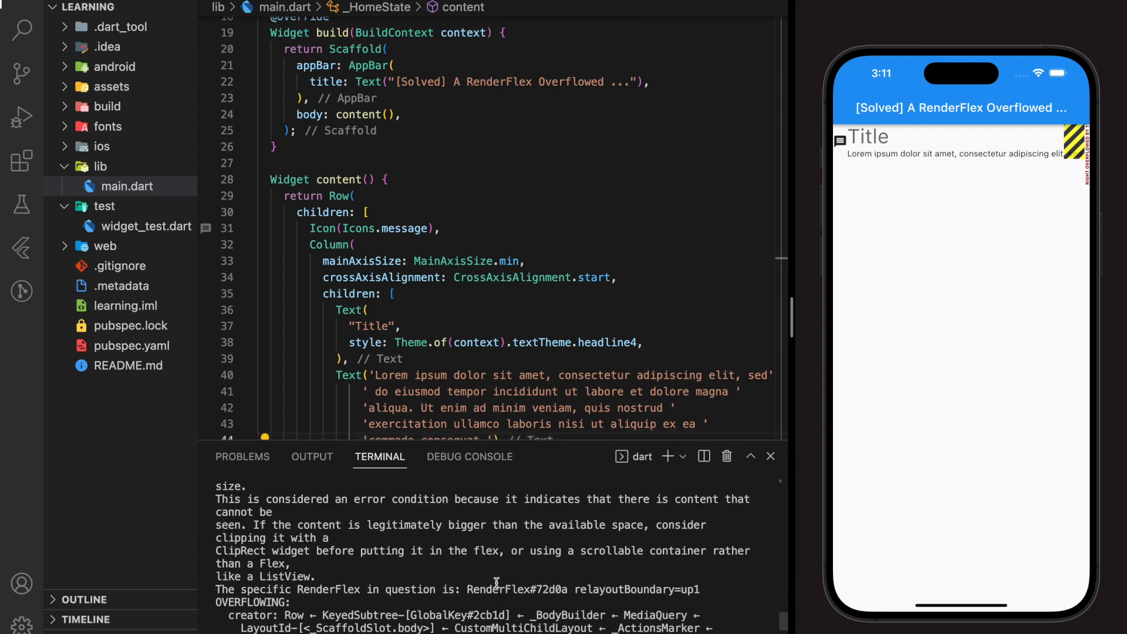
{"action": "scroll", "scroll_direction": "down", "scroll_amount": 3}
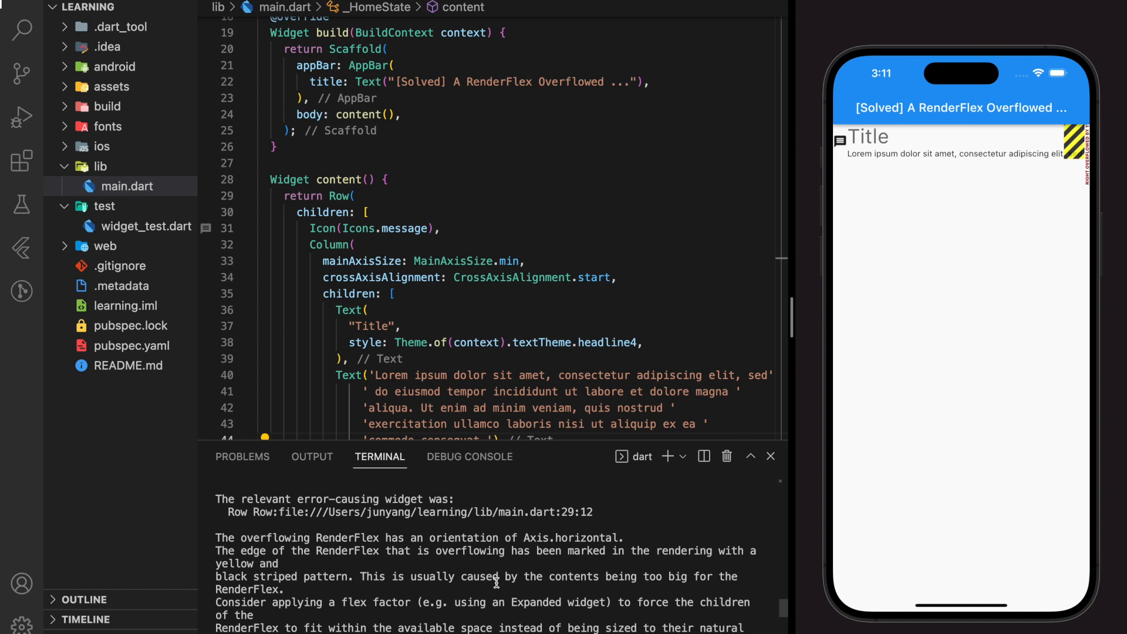
{"action": "scroll", "scroll_direction": "up", "scroll_amount": 3}
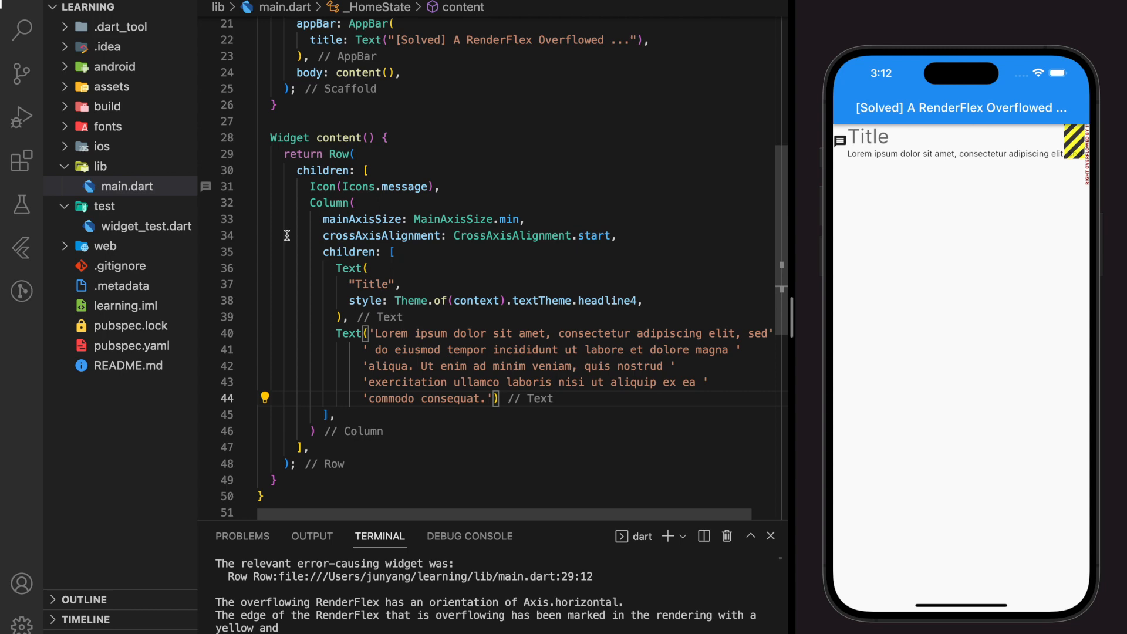
{"action": "mouse_move", "coordinate": [351, 201]}
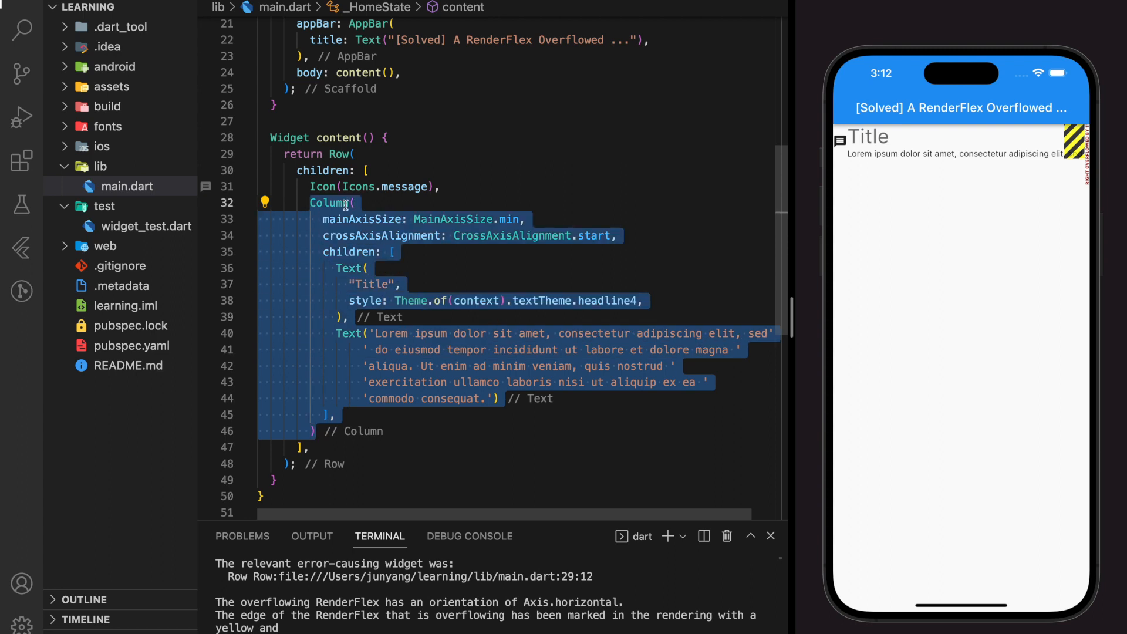
{"action": "left_click", "coordinate": [505, 398]}
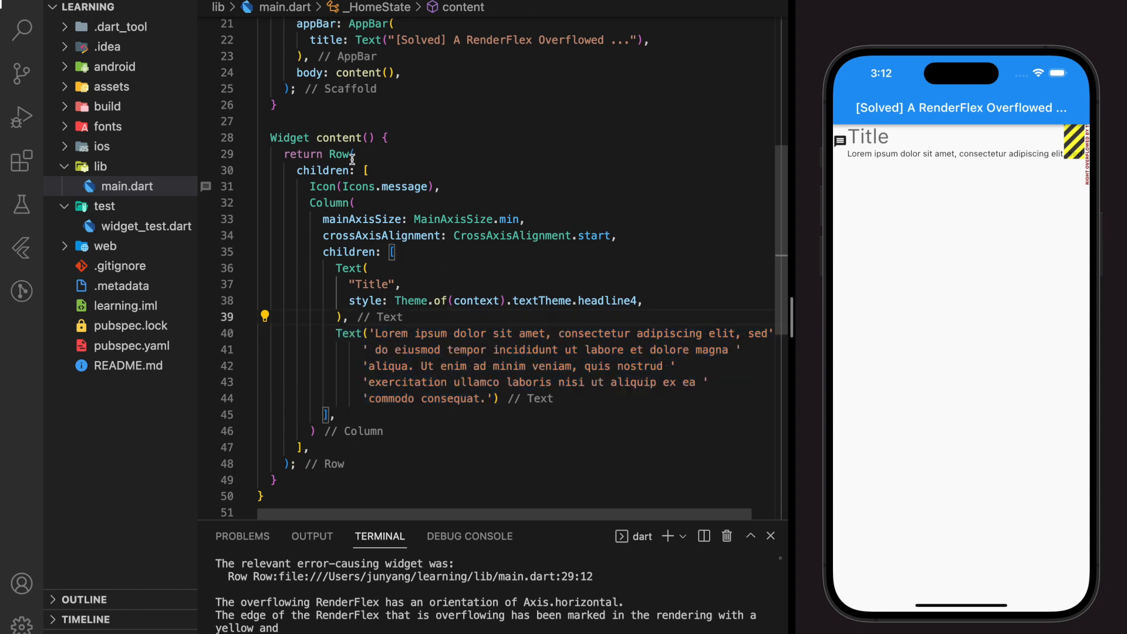
{"action": "left_click", "coordinate": [344, 154]}
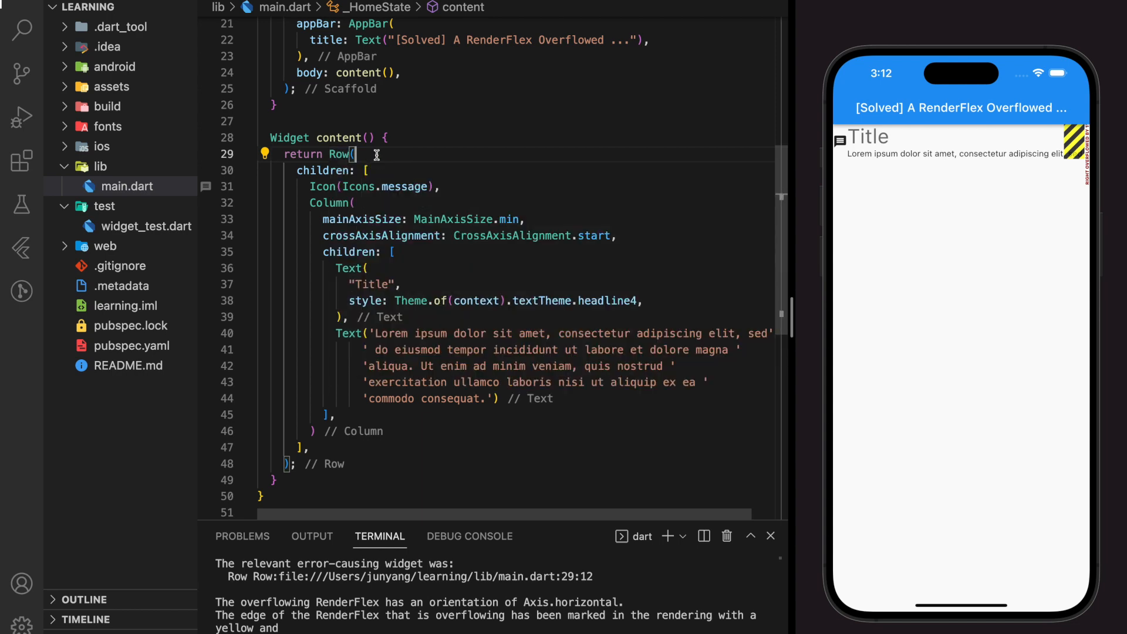
{"action": "mouse_move", "coordinate": [407, 214]}
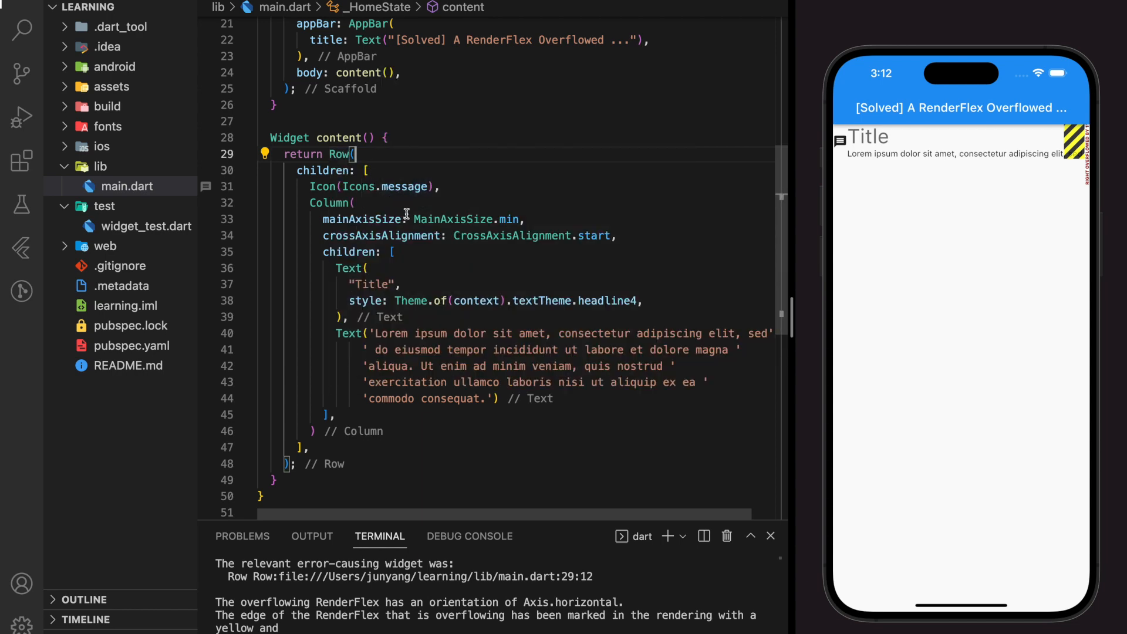
{"action": "mouse_move", "coordinate": [505, 398]}
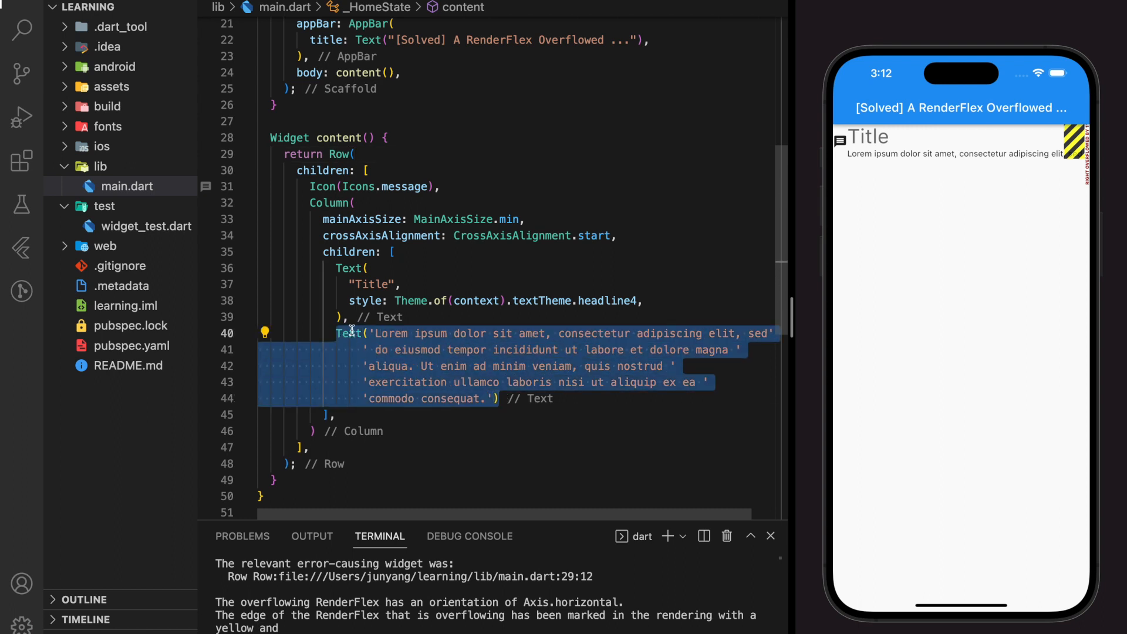
{"action": "mouse_move", "coordinate": [373, 332]}
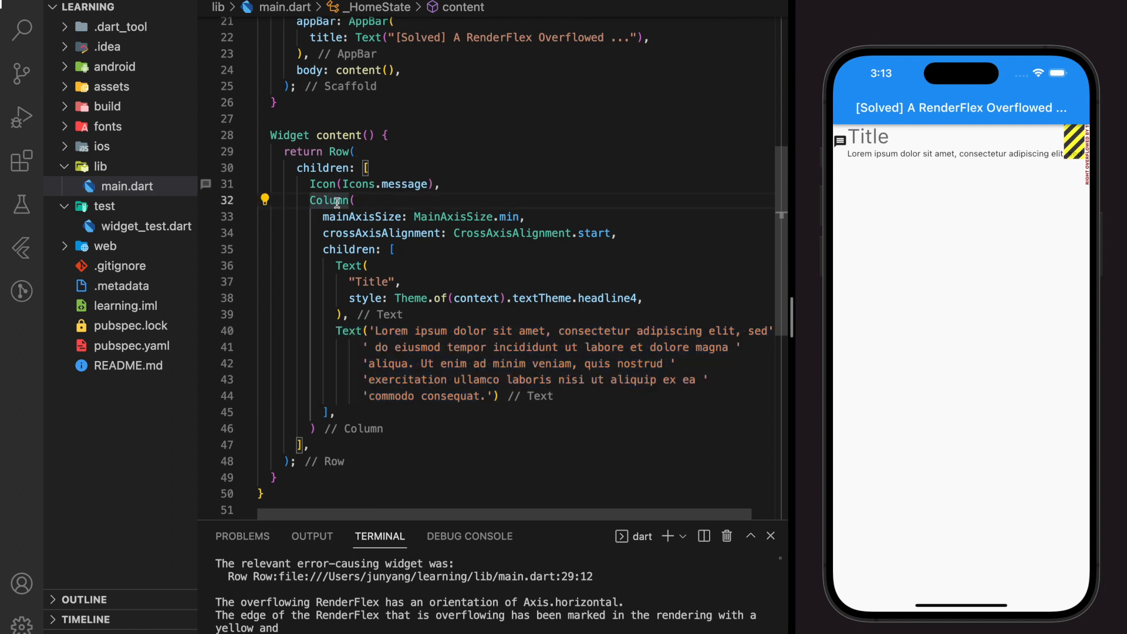
Step: Select the Column and wrap it with Expanded so the lorem text wraps without overflow
{"action": "left_click", "coordinate": [264, 199]}
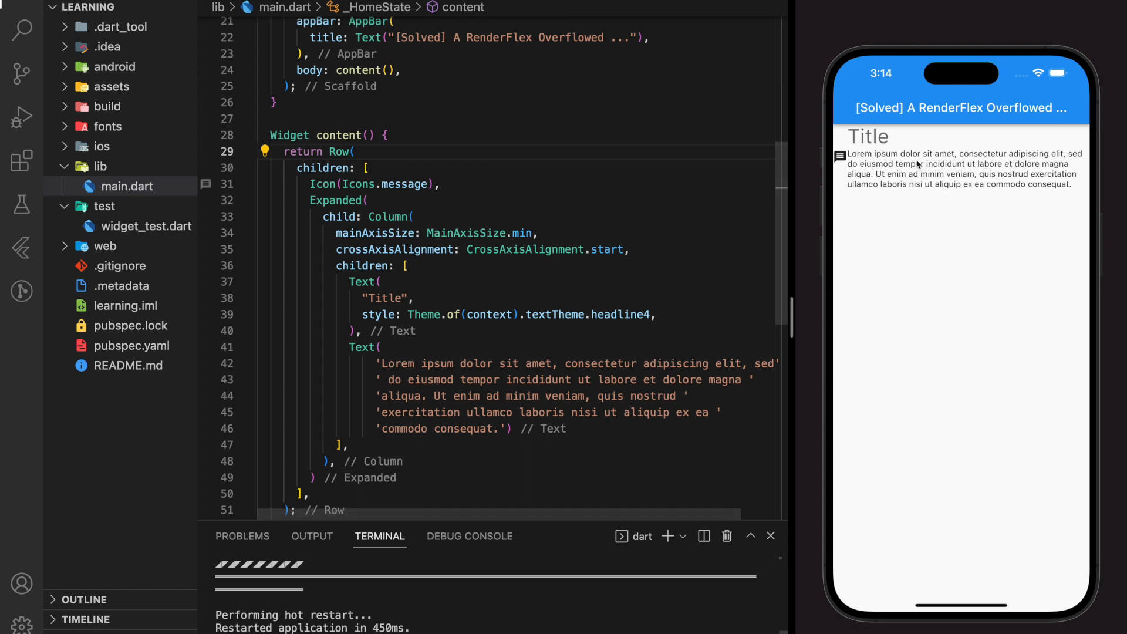
{"action": "mouse_move", "coordinate": [1085, 162]}
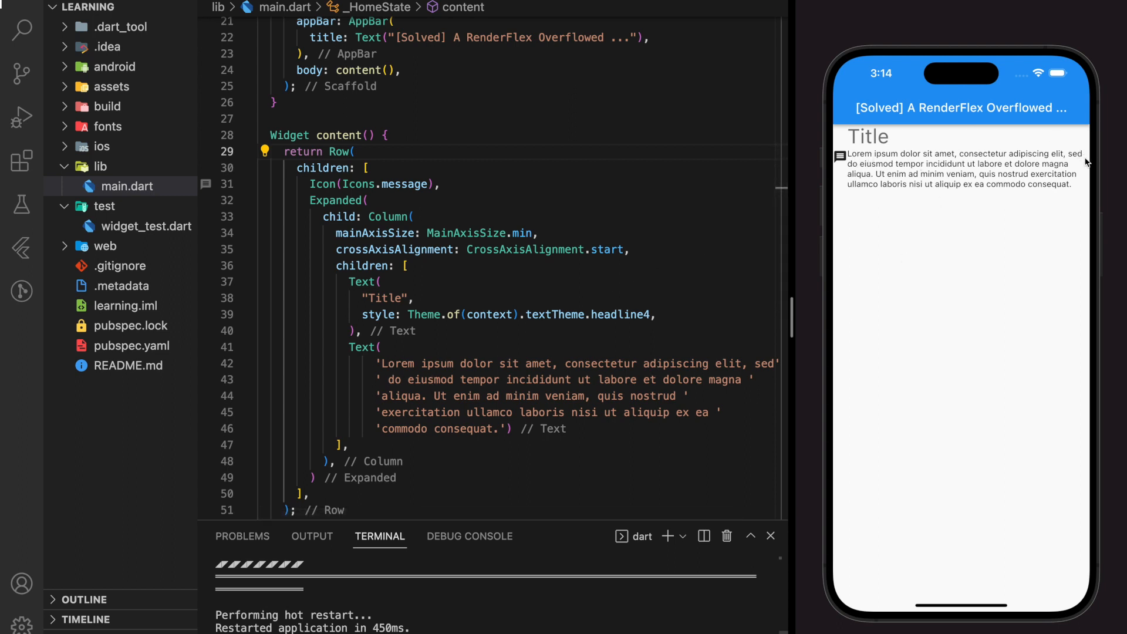
{"action": "mouse_move", "coordinate": [867, 169]}
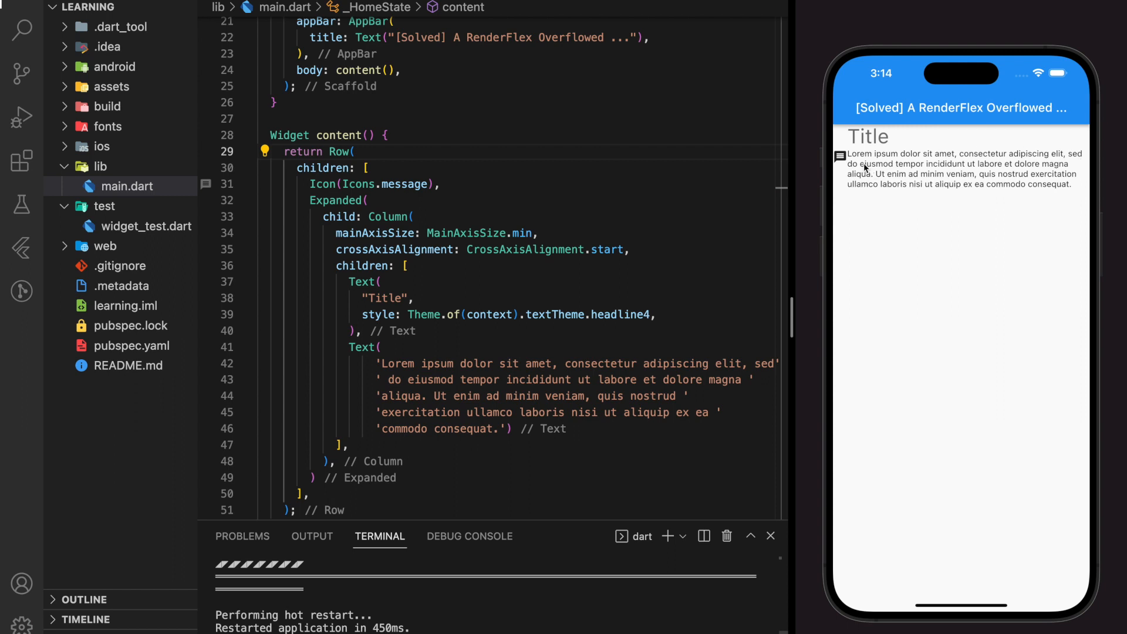
{"action": "mouse_move", "coordinate": [1033, 192]}
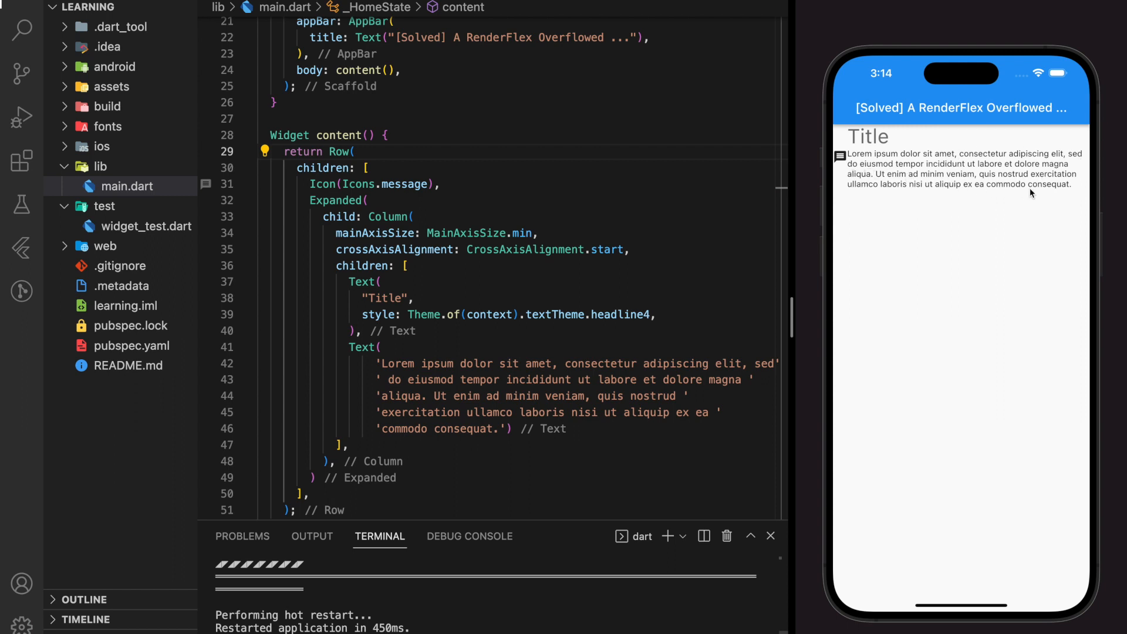
{"action": "mouse_move", "coordinate": [895, 203]}
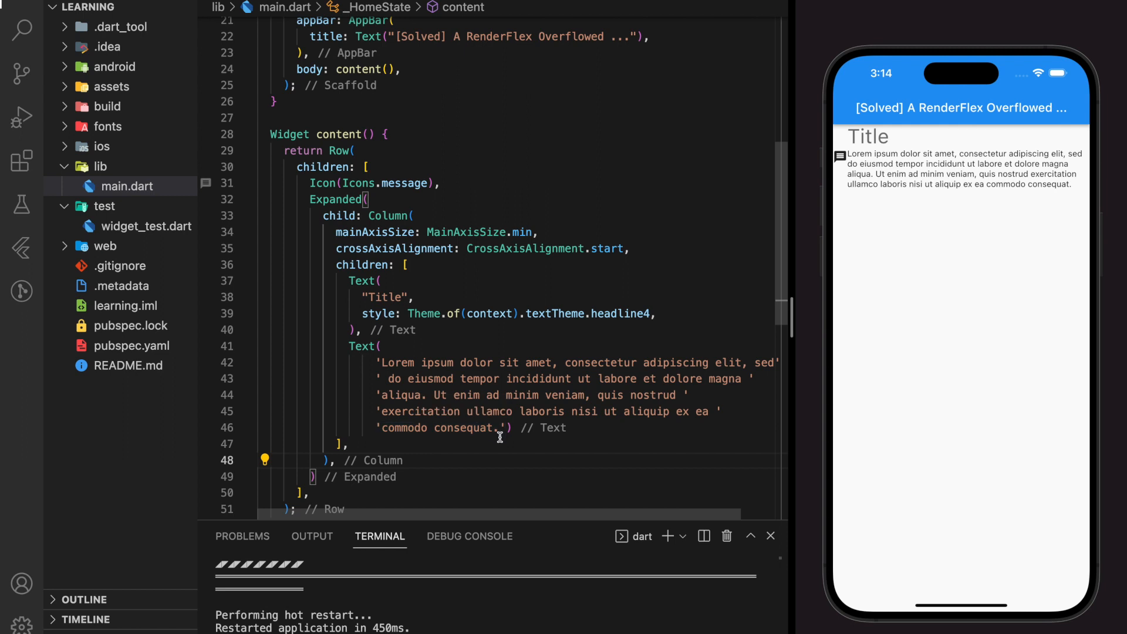
{"action": "mouse_move", "coordinate": [499, 459]}
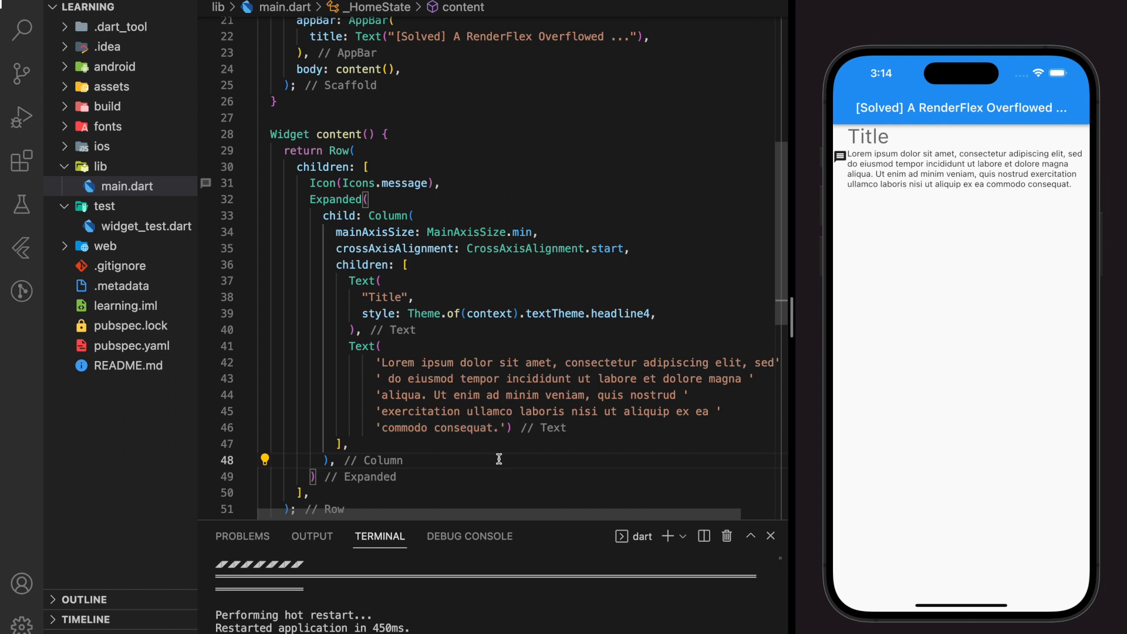